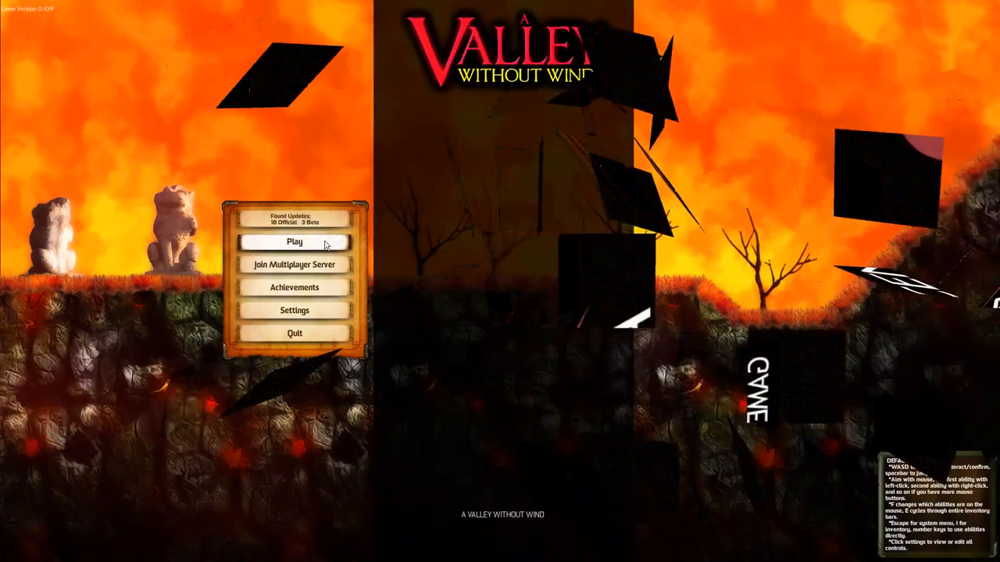
# Start a new game from the main menu via Play.
pyautogui.click(294, 241)
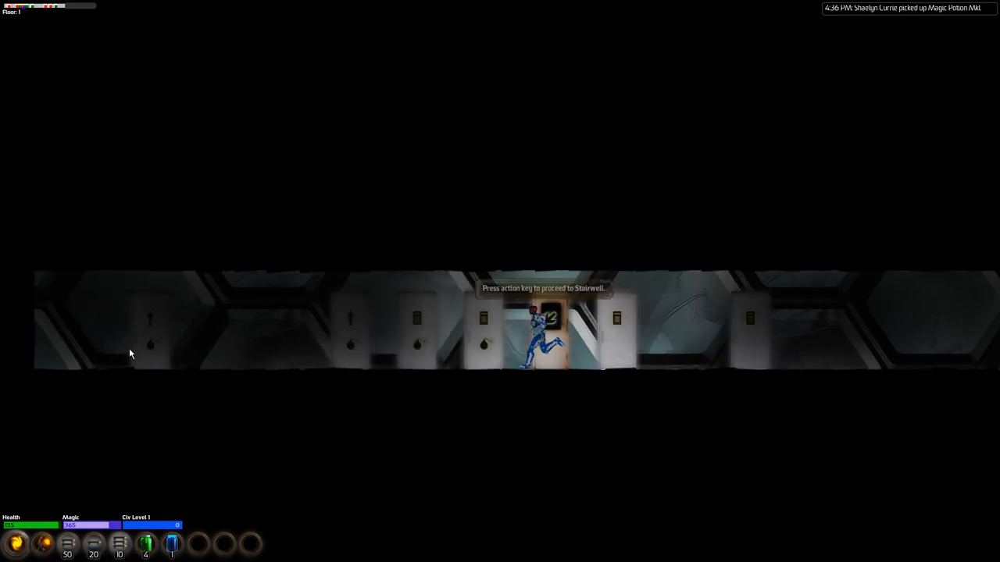
# Use the basement doorway to descend from Floor 1 to the Basement.
pyautogui.press('e')
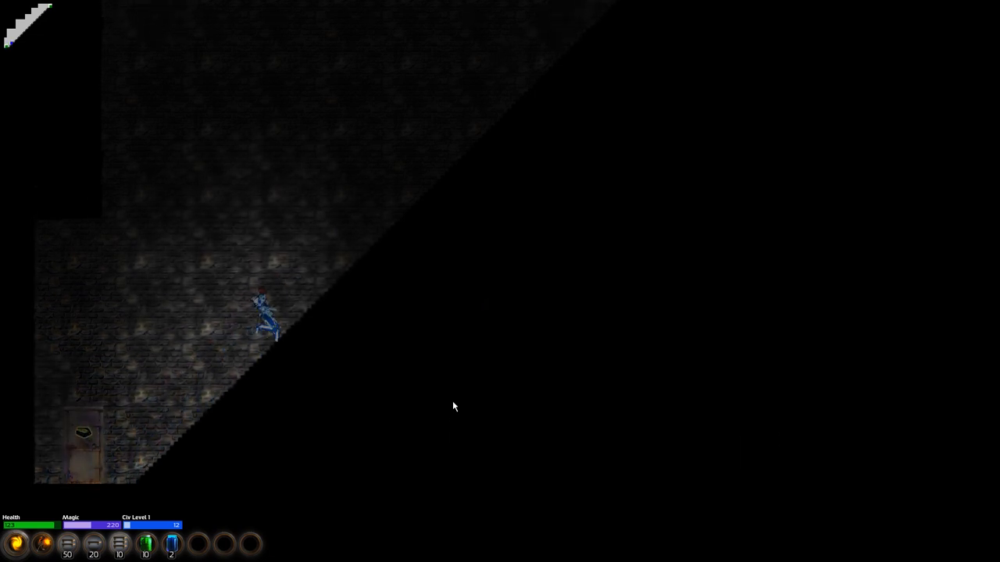
# Cast a spell while heading through the dungeon rooms toward the earthen caverns.
pyautogui.click(639, 240)
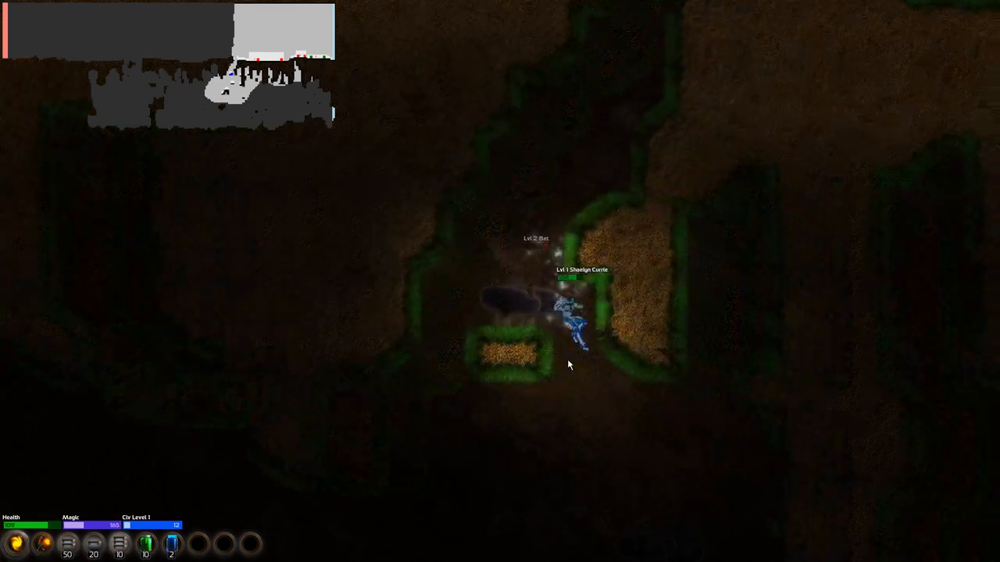
pyautogui.moveTo(146, 544)
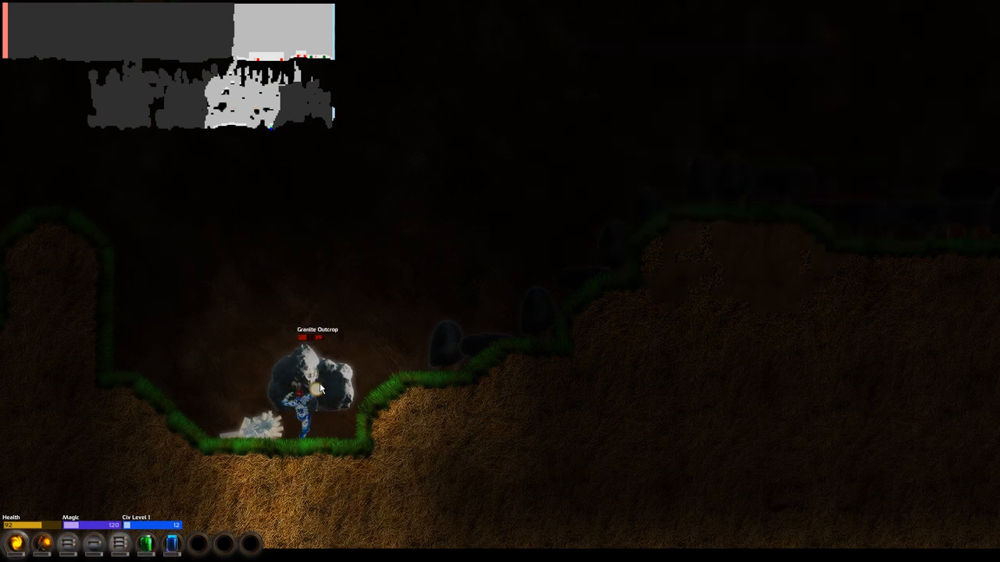
# Attack the Granite Outcrop with a spell before climbing the grassy slope.
pyautogui.click(312, 375)
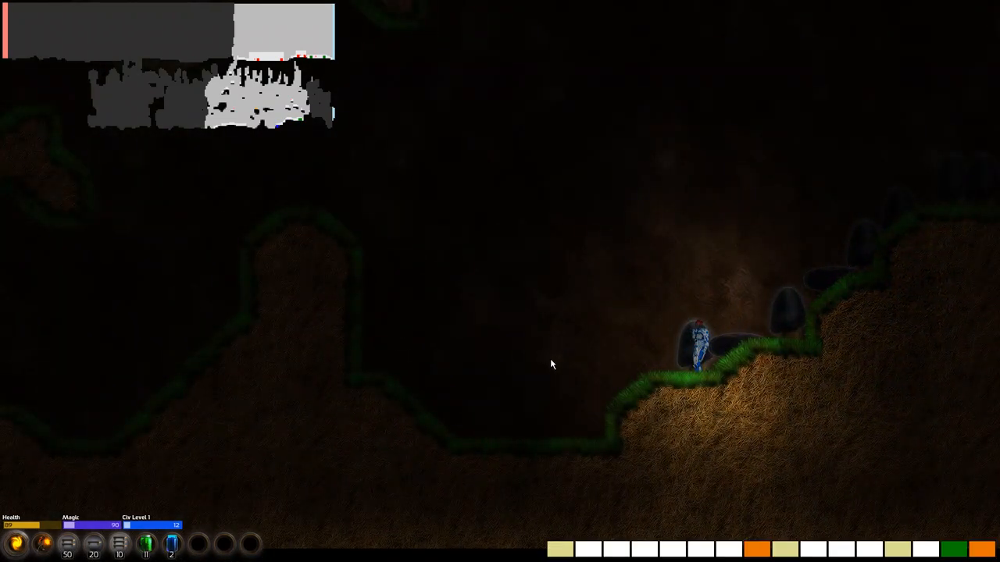
pyautogui.moveTo(956, 550)
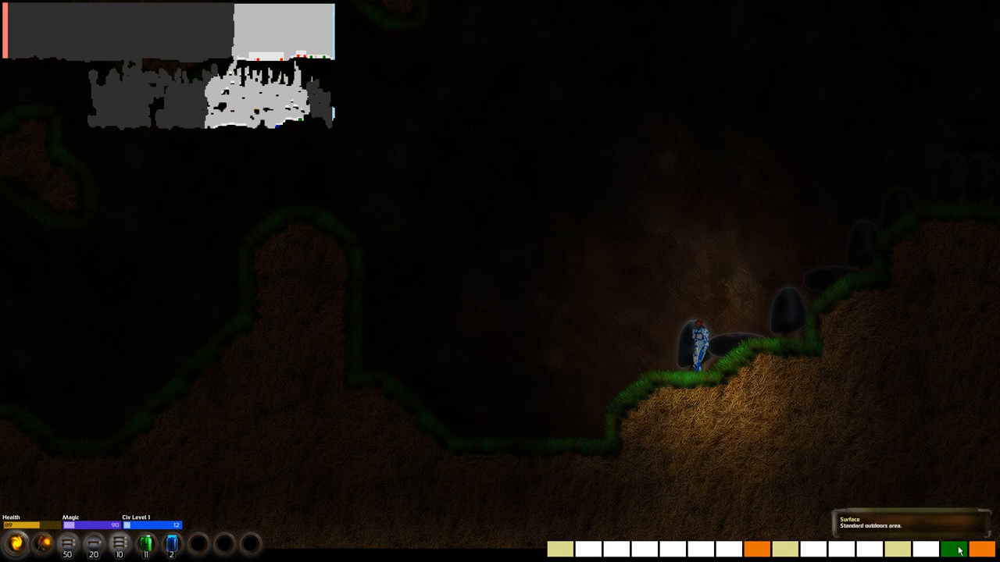
pyautogui.moveTo(903, 550)
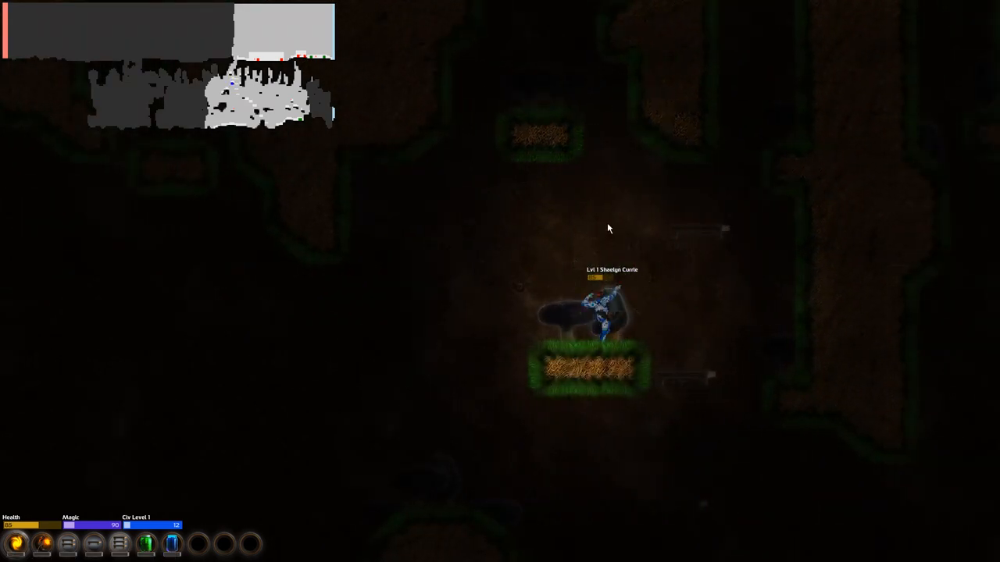
pyautogui.moveTo(172, 544)
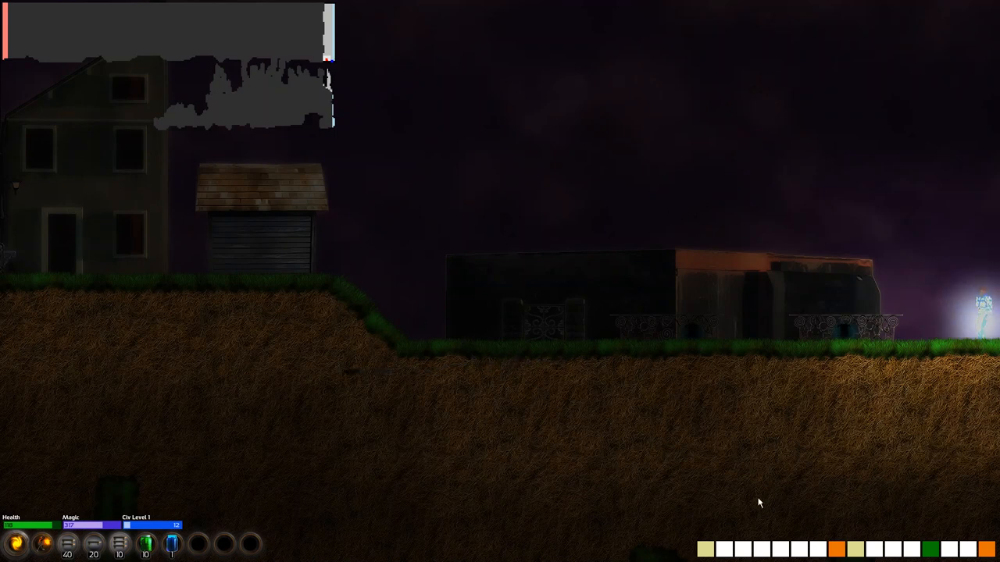
pyautogui.moveTo(929, 550)
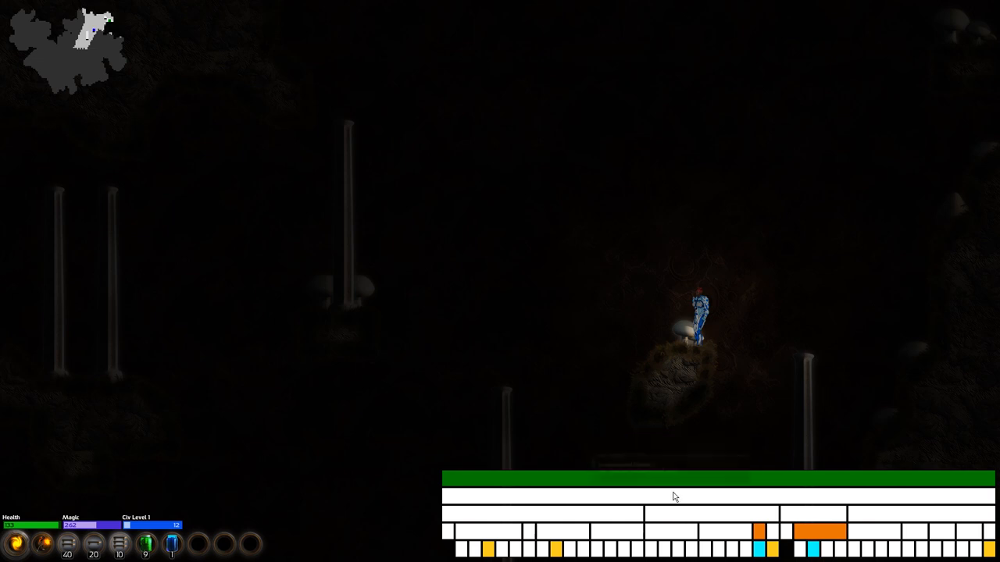
pyautogui.moveTo(809, 534)
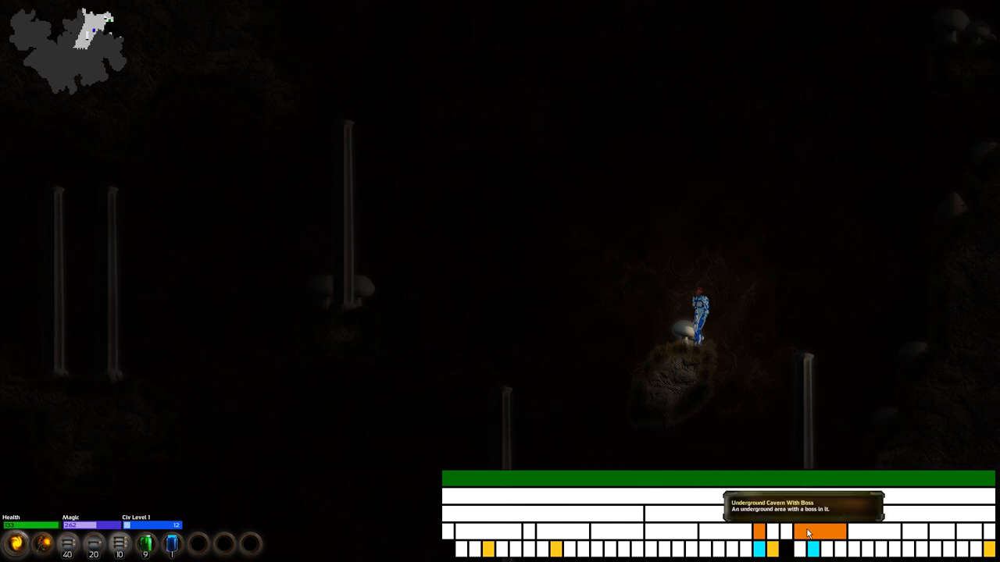
pyautogui.moveTo(778, 547)
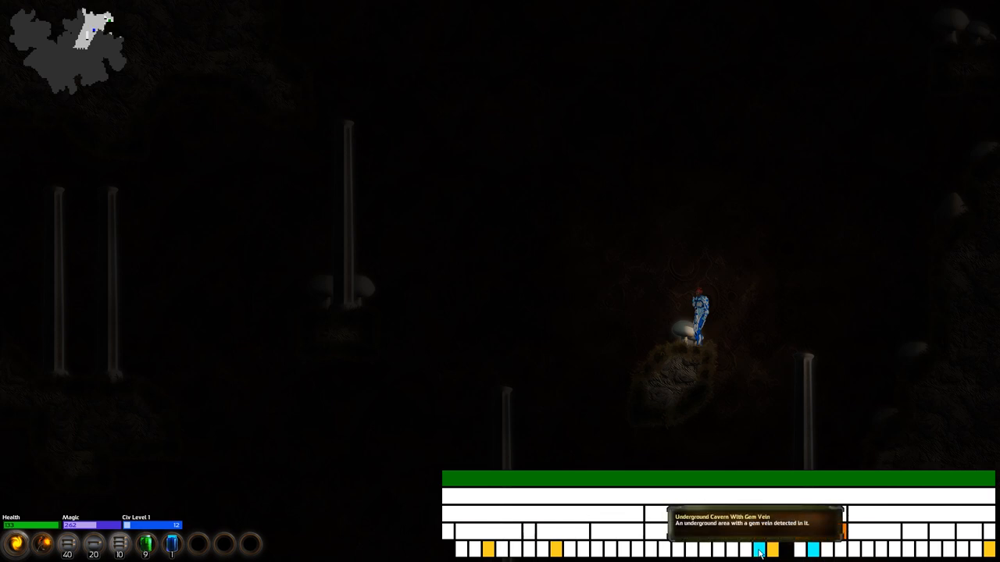
pyautogui.moveTo(813, 552)
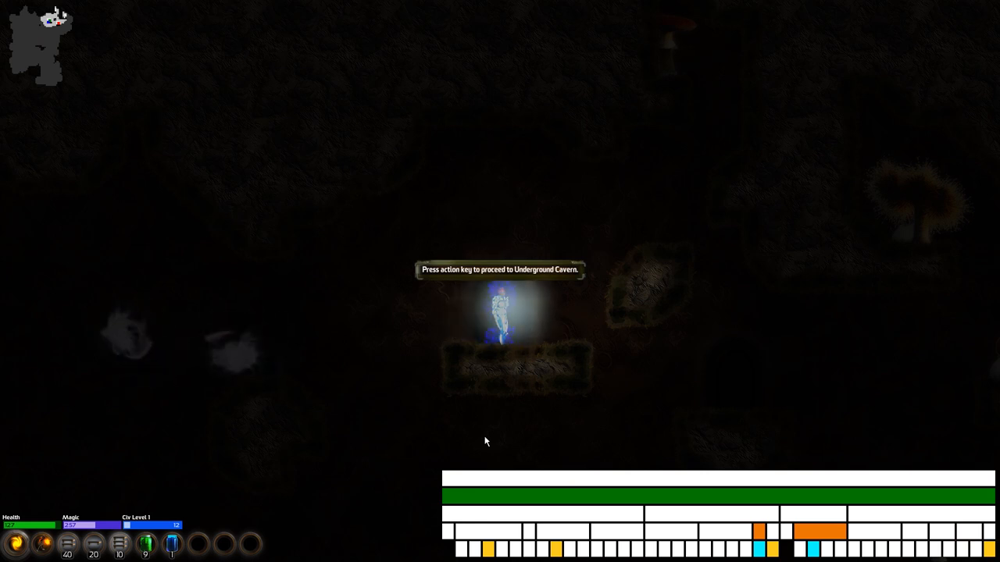
pyautogui.moveTo(540, 514)
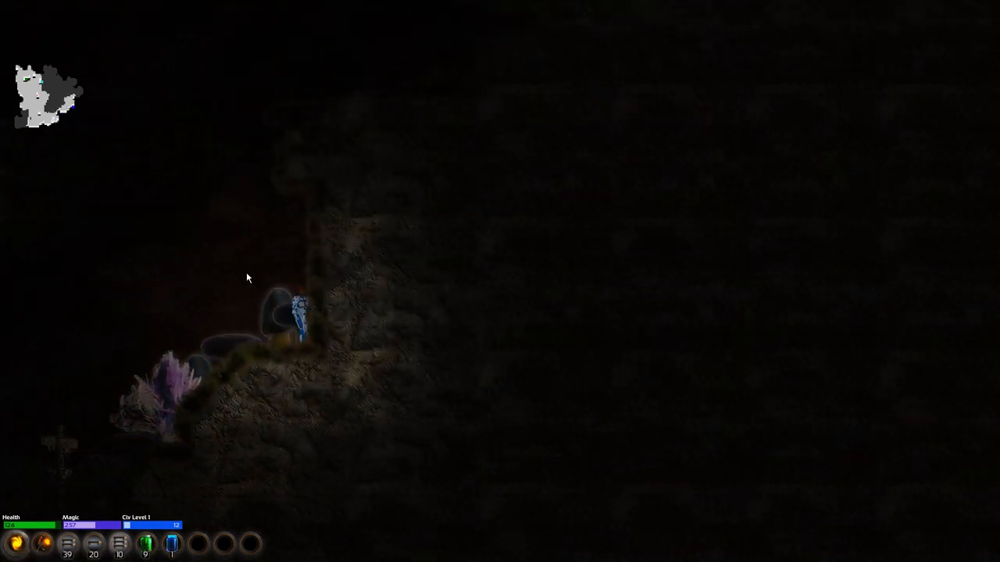
# Enter the Underground Cavern through the doorway and engage the crystalline creatures.
pyautogui.click(319, 256)
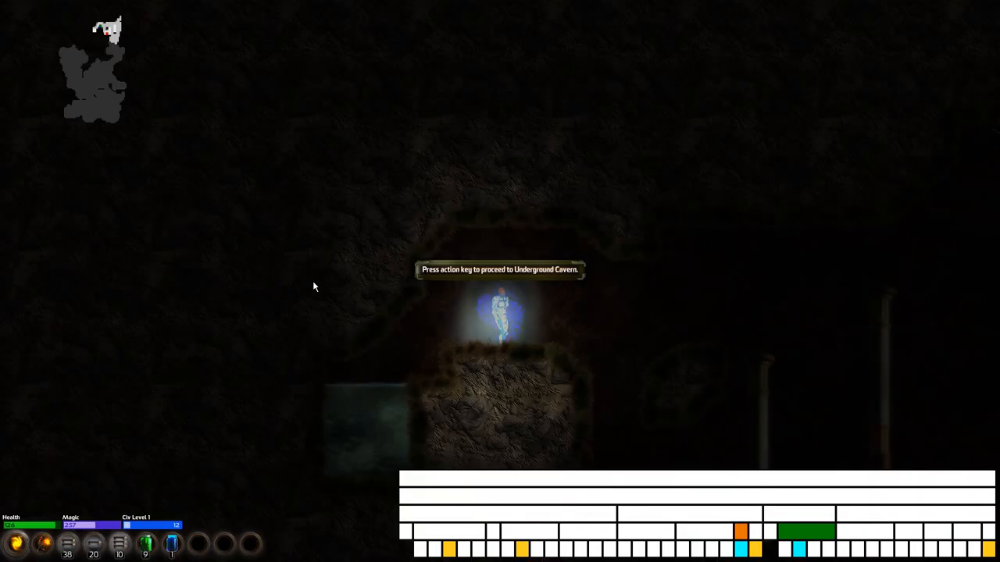
pyautogui.moveTo(798, 550)
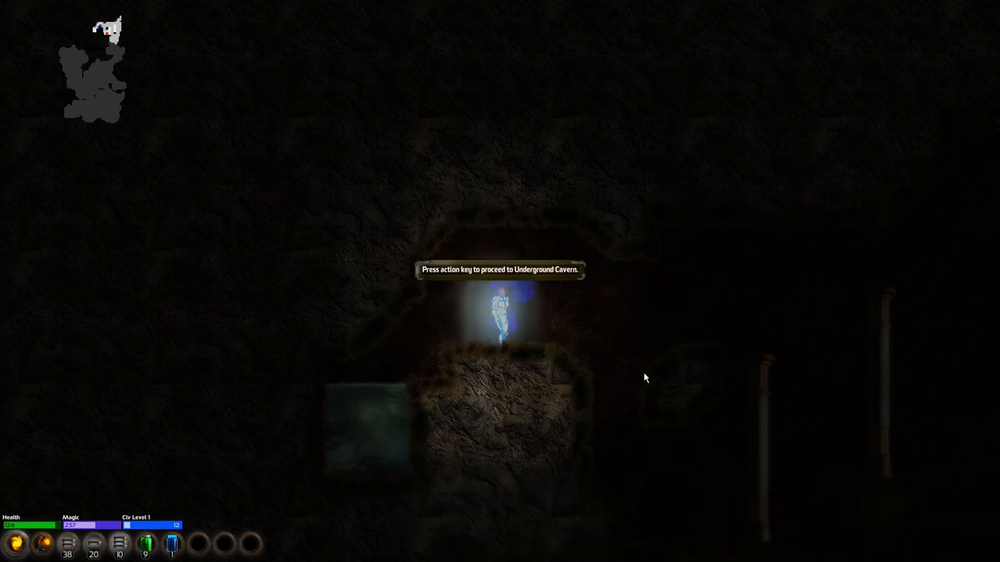
pyautogui.moveTo(631, 400)
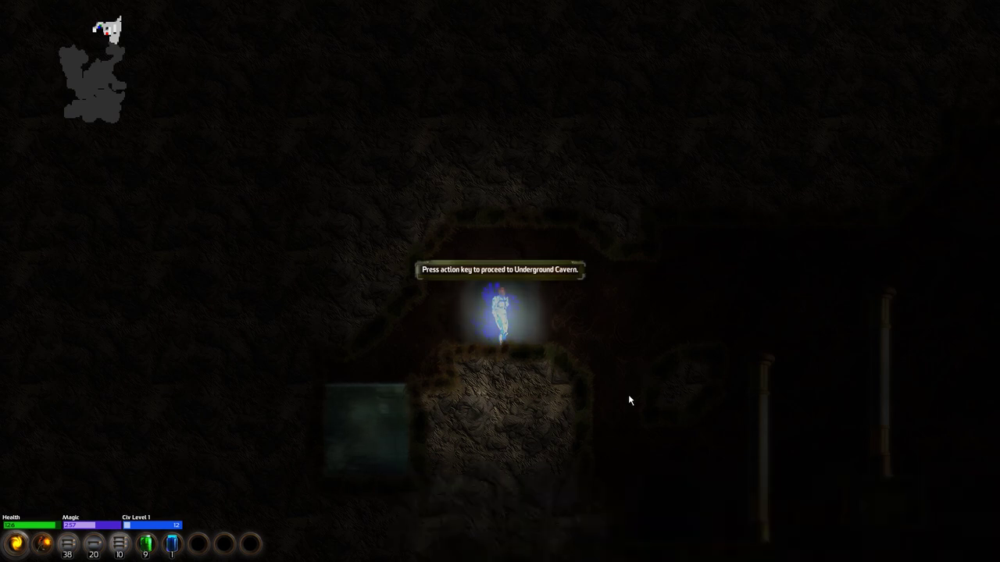
pyautogui.press('e')
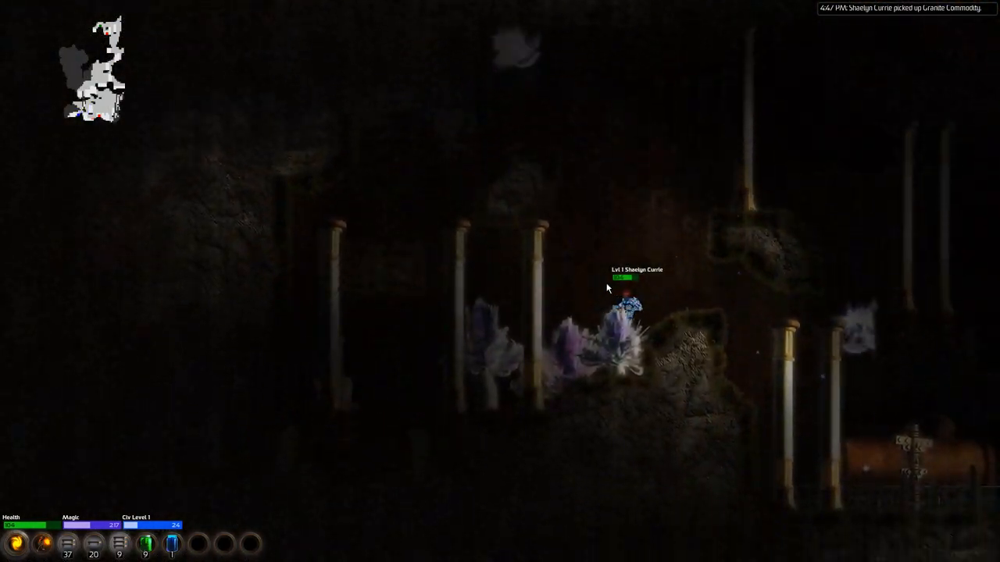
# Fight through the cavern to collect the Memory Crystal and Consciousness Shard.
pyautogui.click(639, 258)
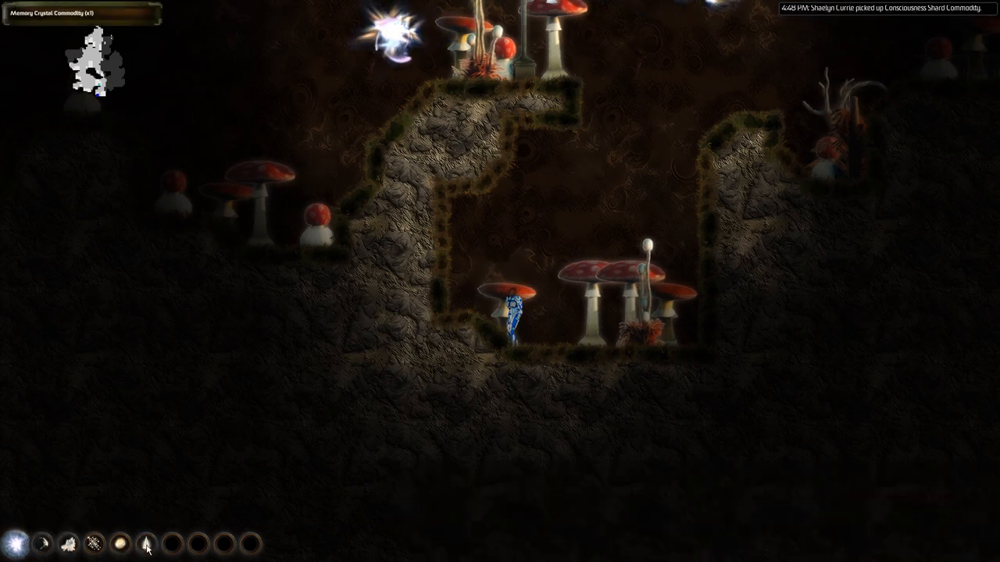
# Climb the dark sloping tunnel out of the dungeon, collecting the health potion.
pyautogui.click(19, 545)
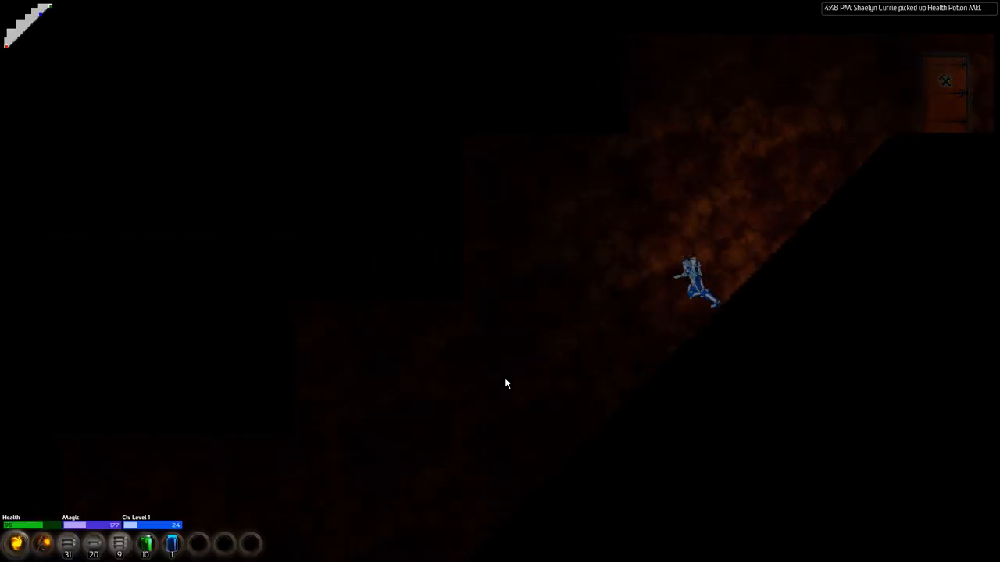
pyautogui.click(507, 383)
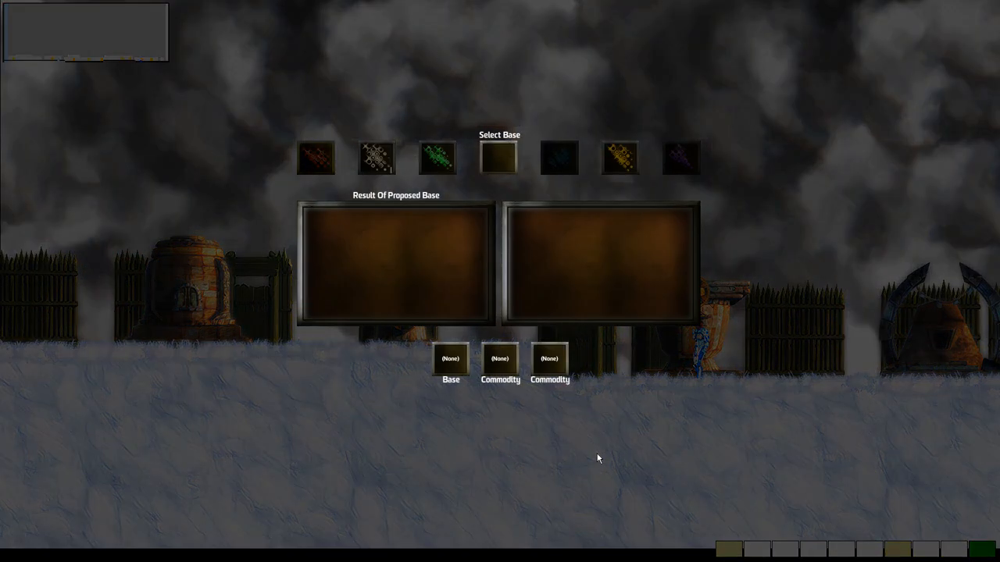
pyautogui.moveTo(362, 169)
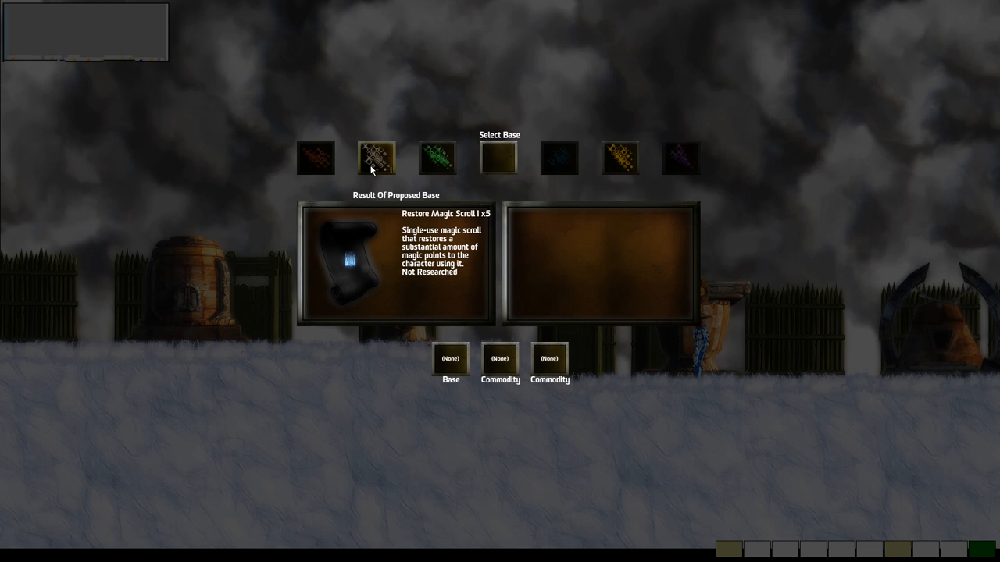
pyautogui.moveTo(459, 356)
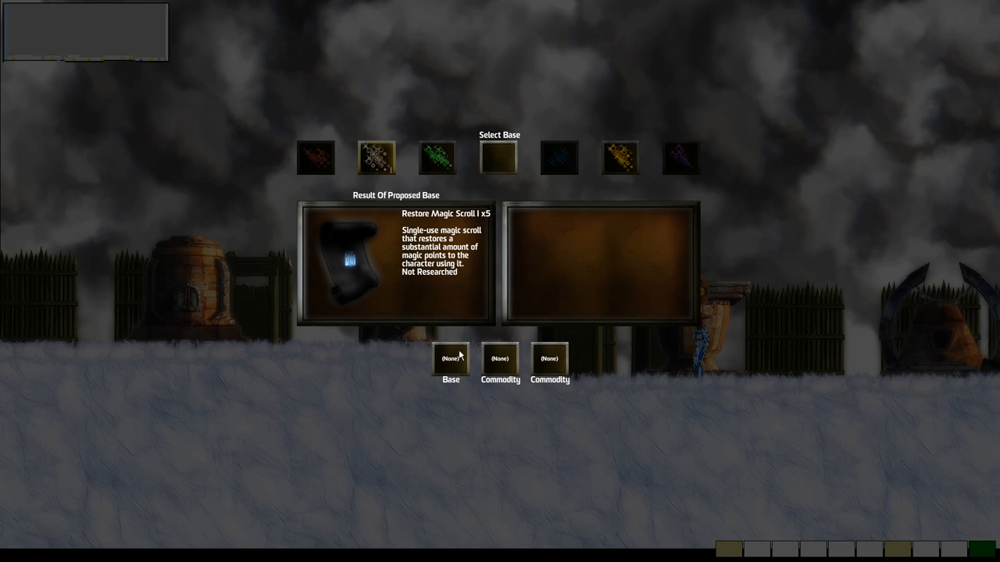